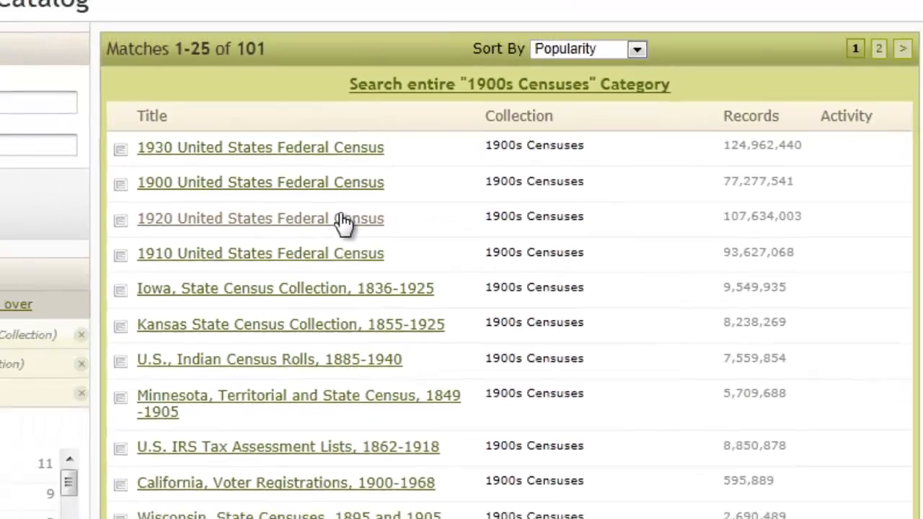
Step: Search the 1920 U.S. Federal Census by name and look through the ten matching records
left_click(259, 219)
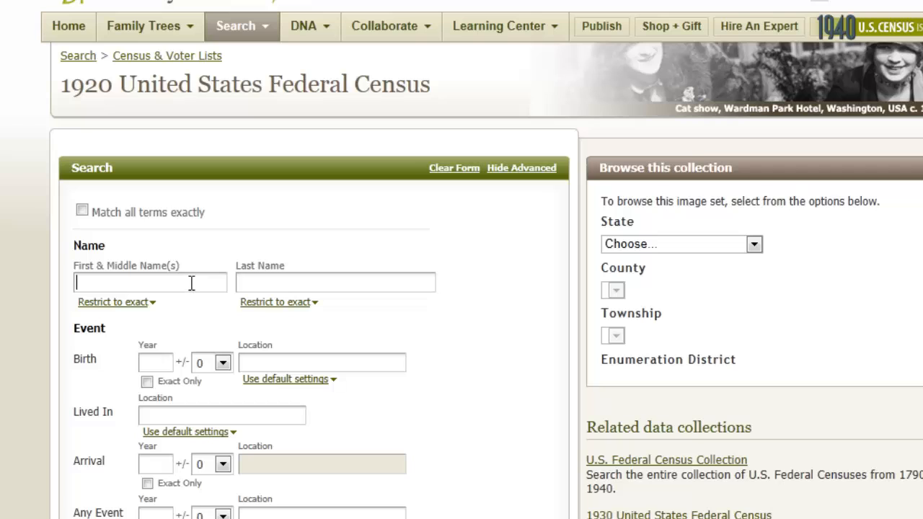
type("H")
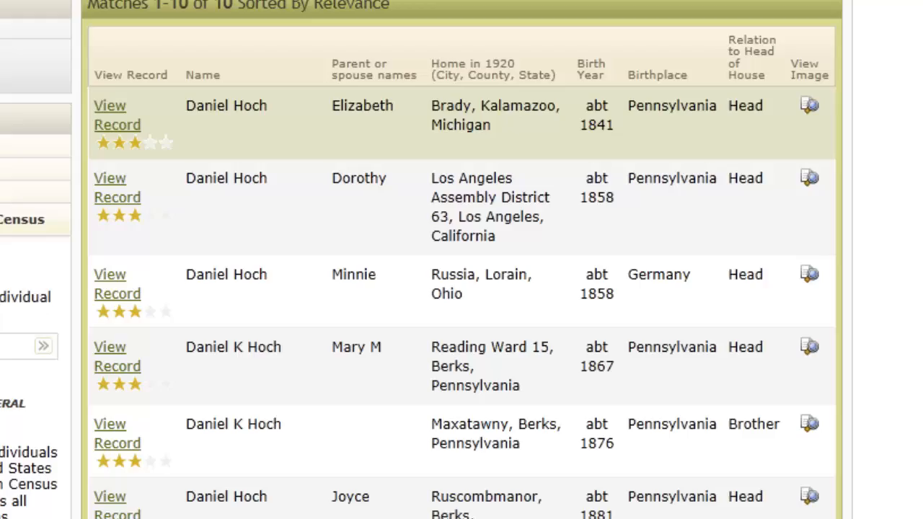
scroll("down", 3)
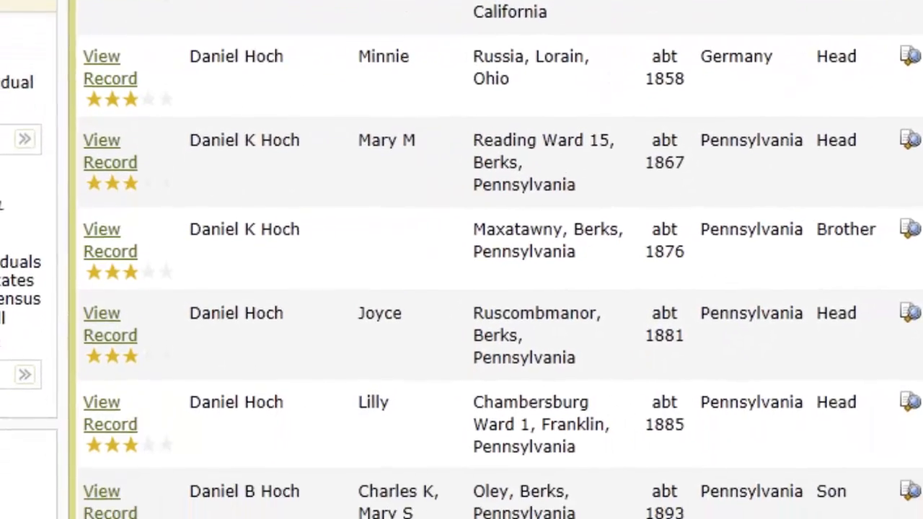
scroll("down", 3)
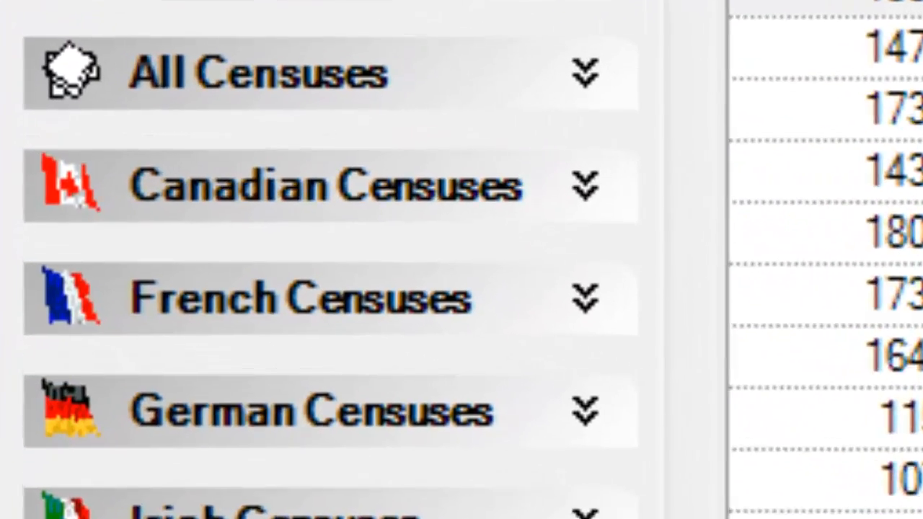
scroll("down", 3)
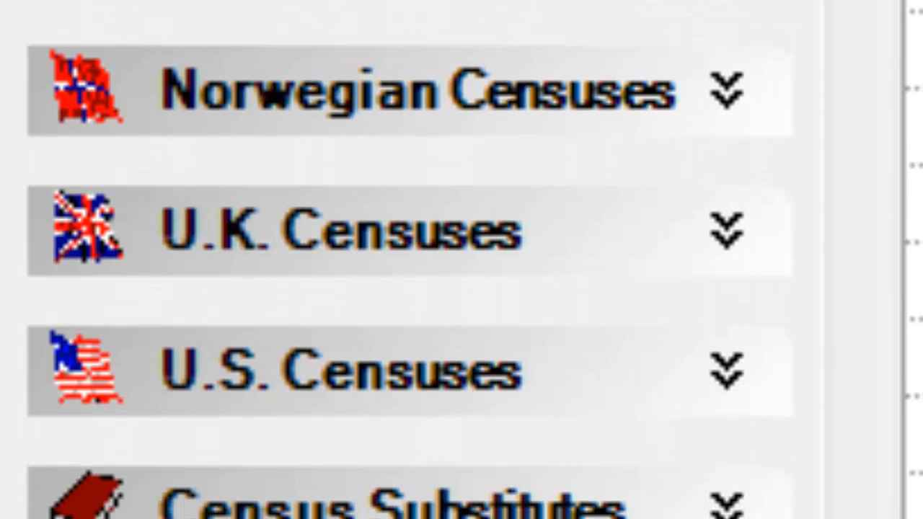
scroll("down", 3)
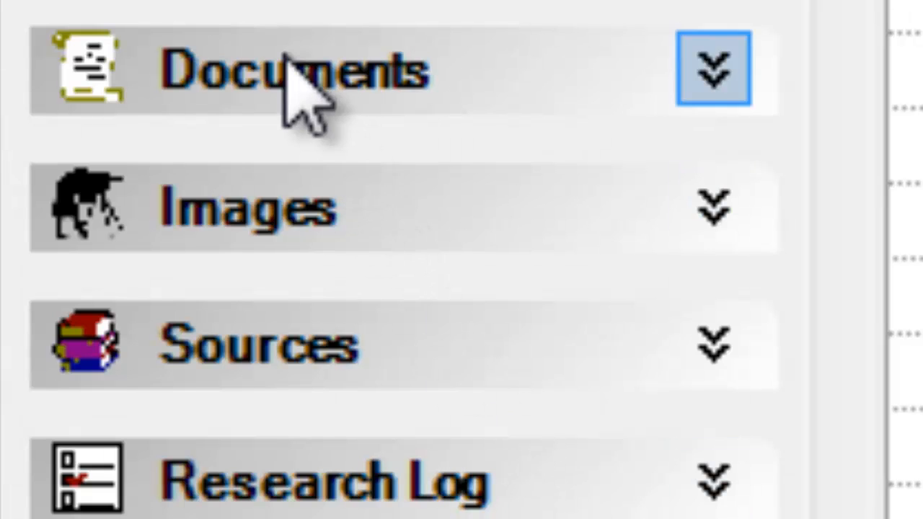
Step: Start a new Deed record (Deed_1) under Documents and enter 6 as the event day
left_click(713, 69)
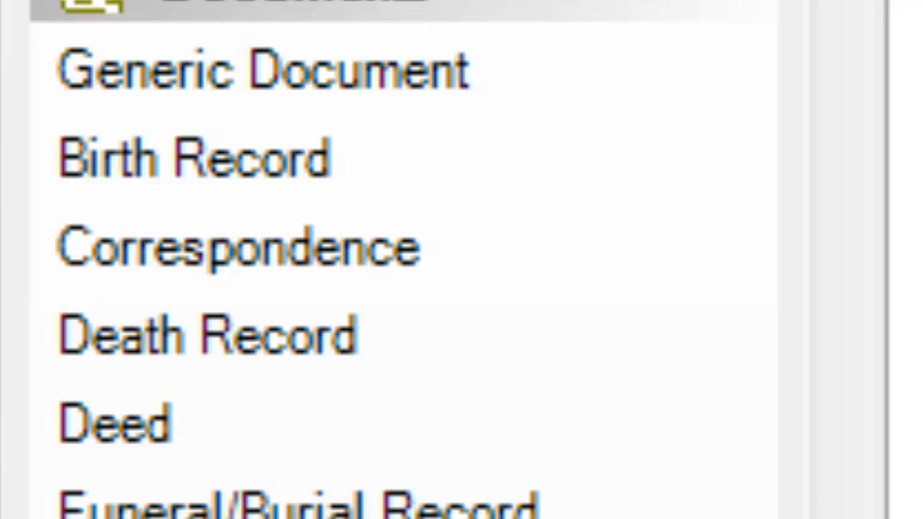
left_click(114, 421)
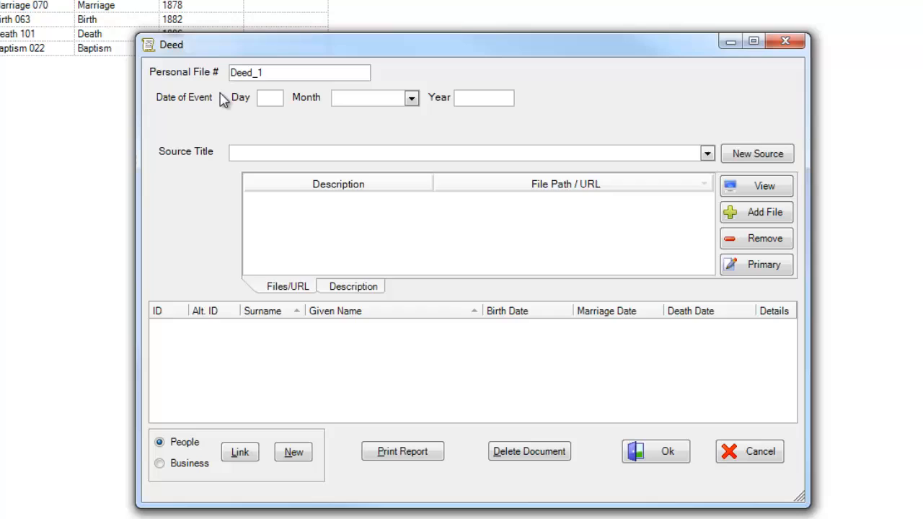
left_click(269, 98)
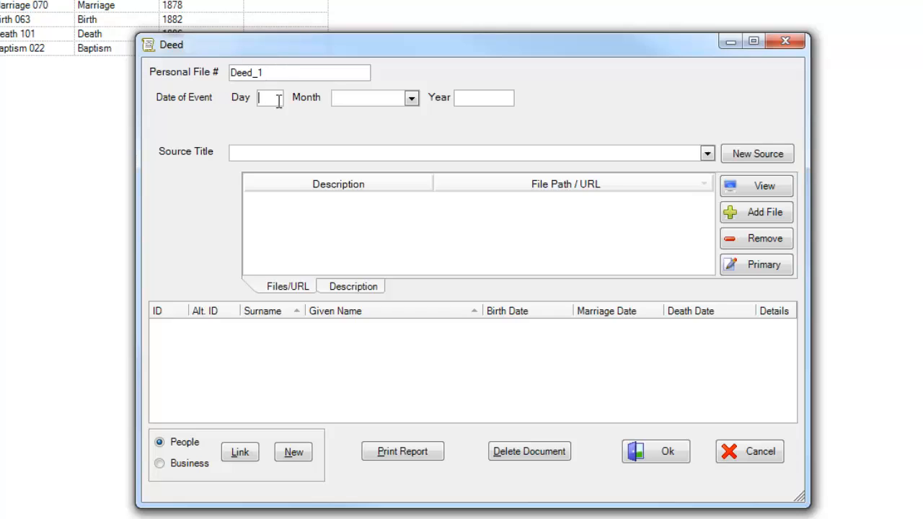
type("6")
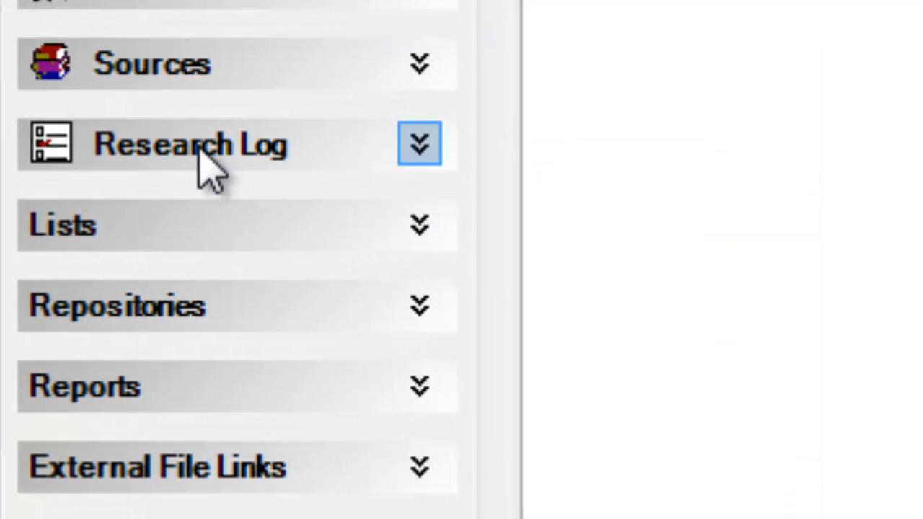
Step: Run the People report sorted by surname from the research log's report chooser
left_click(418, 142)
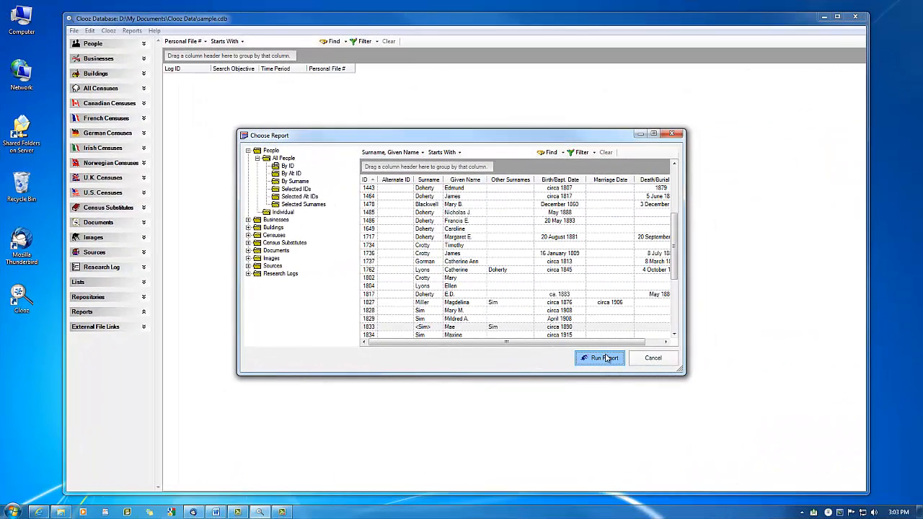
mouse_move(600, 358)
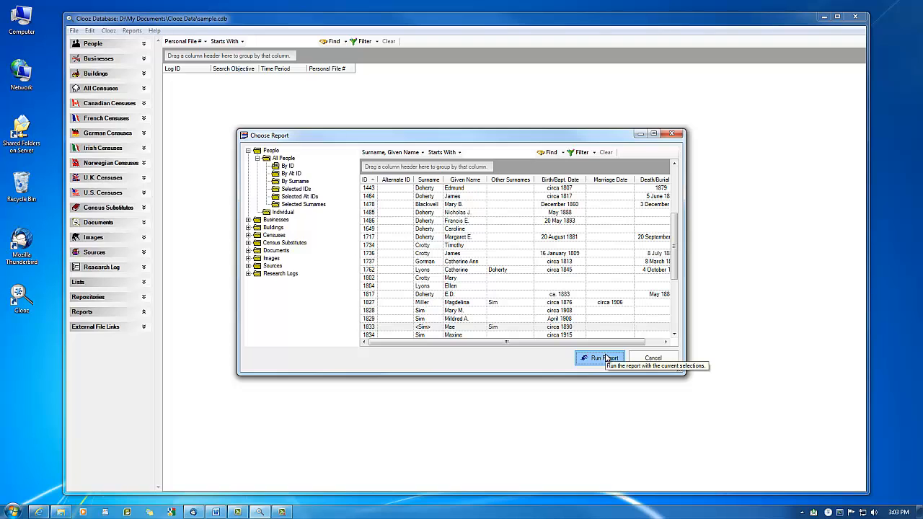
left_click(600, 358)
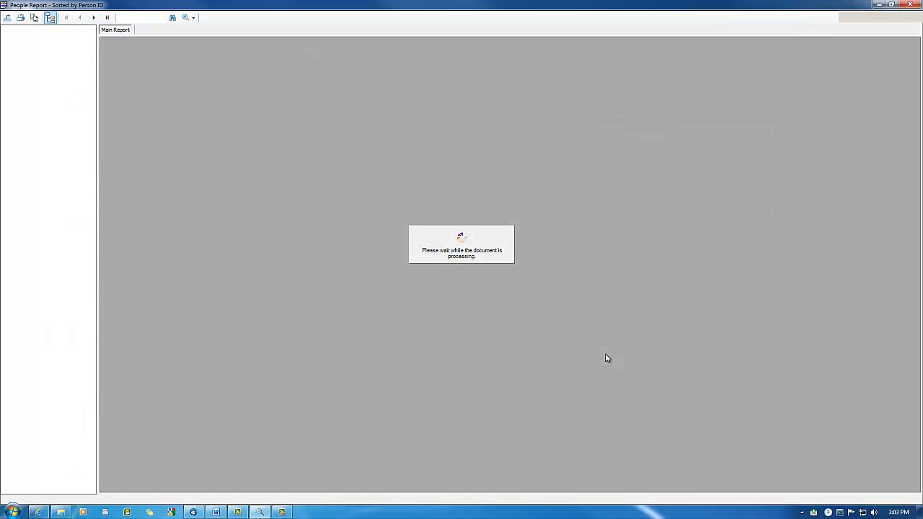